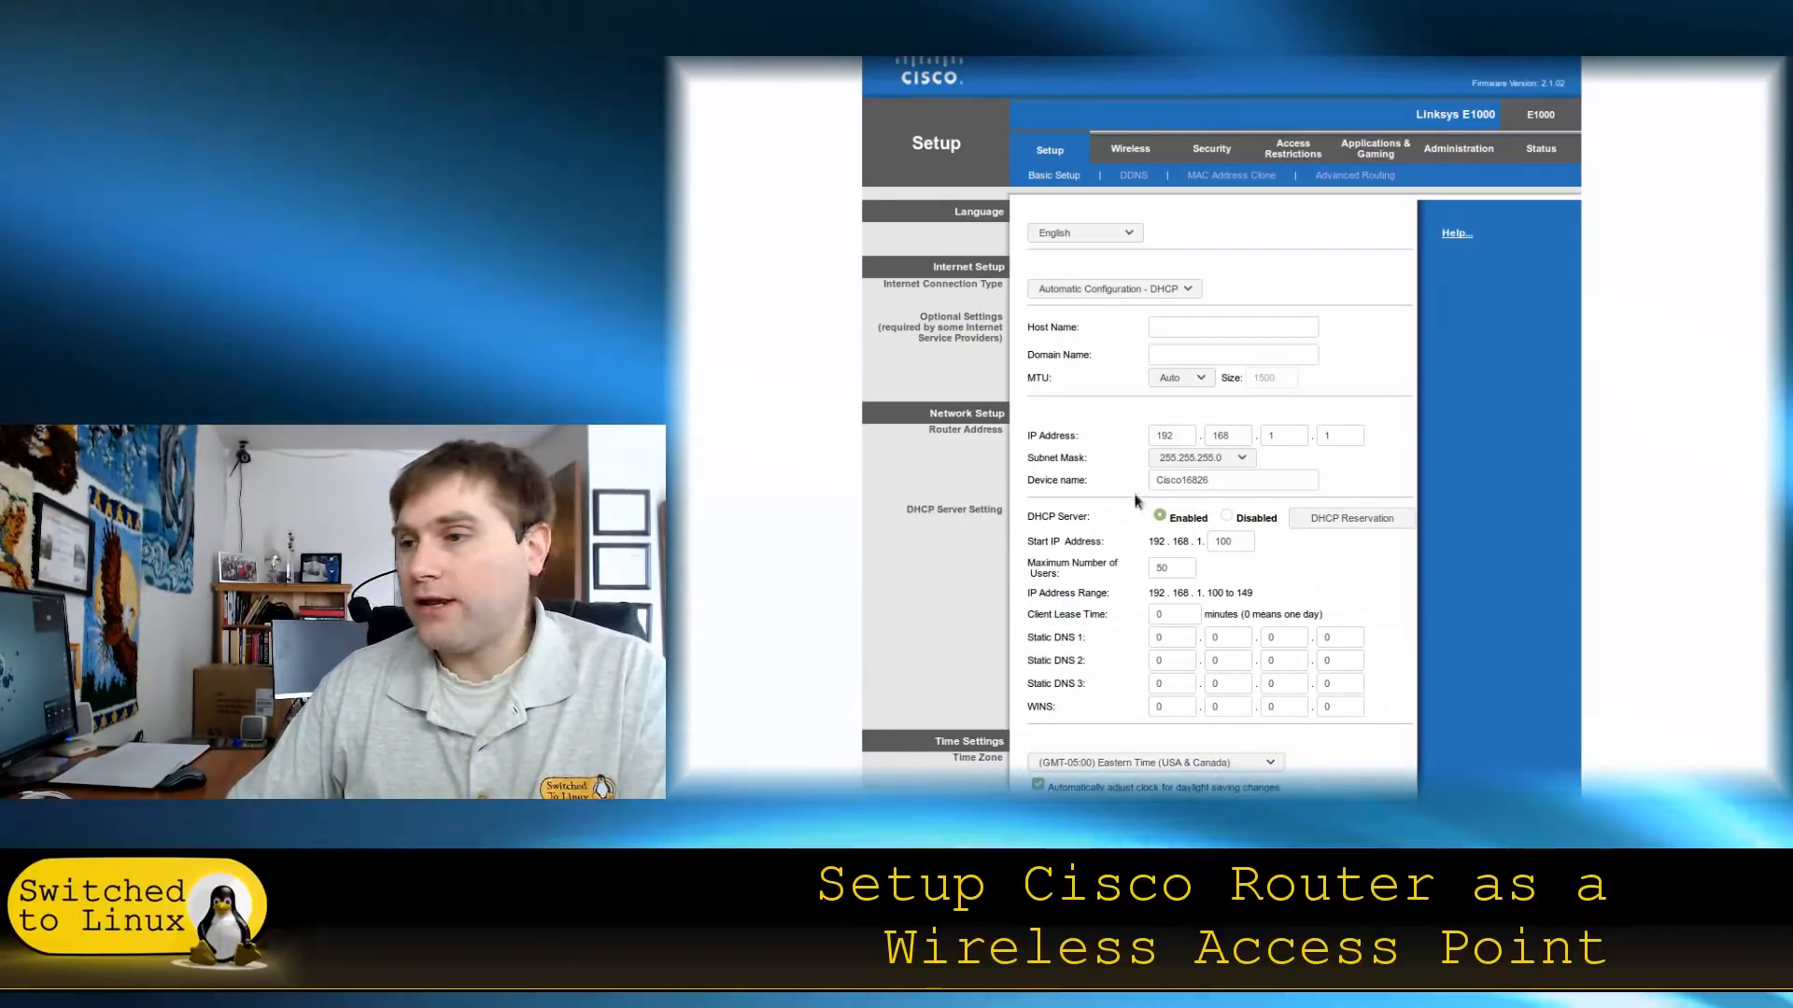
# Disable the DHCP server under DHCP Server Setting on the Basic Setup page.
pyautogui.click(1226, 517)
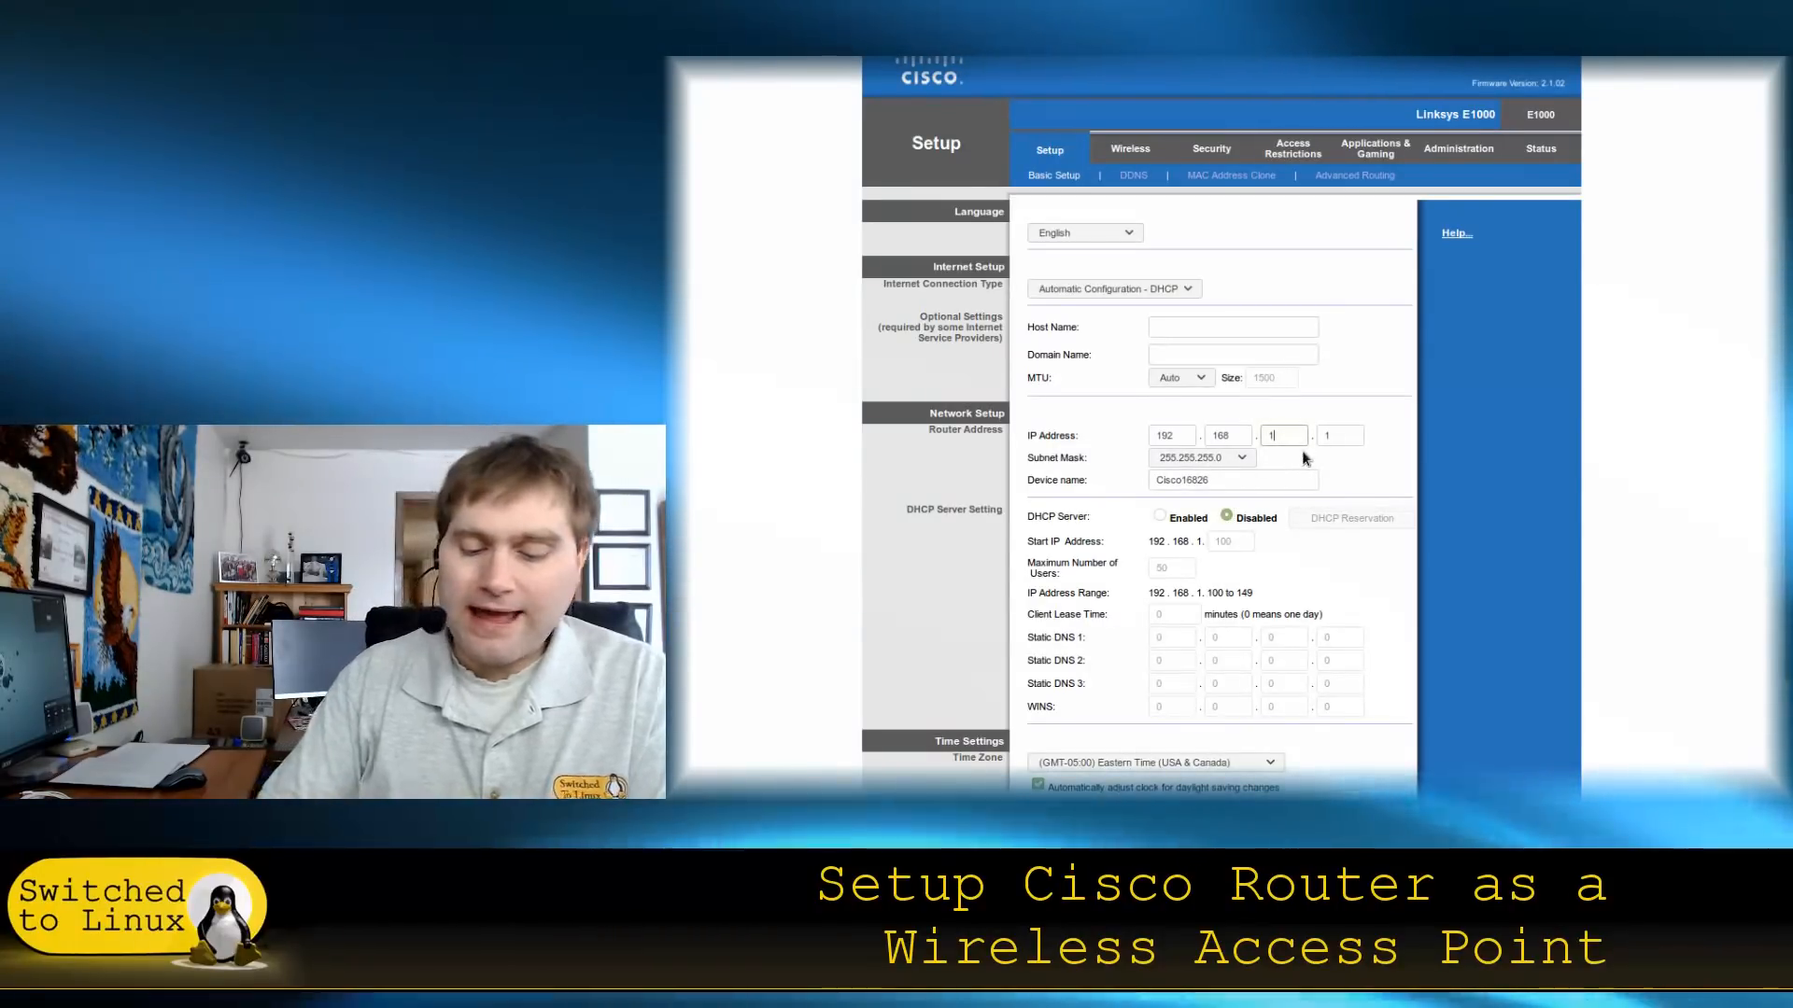
# Set the router IP's third octet to 5 and fourth to 2, giving 192.168.5.2.
pyautogui.write('5')
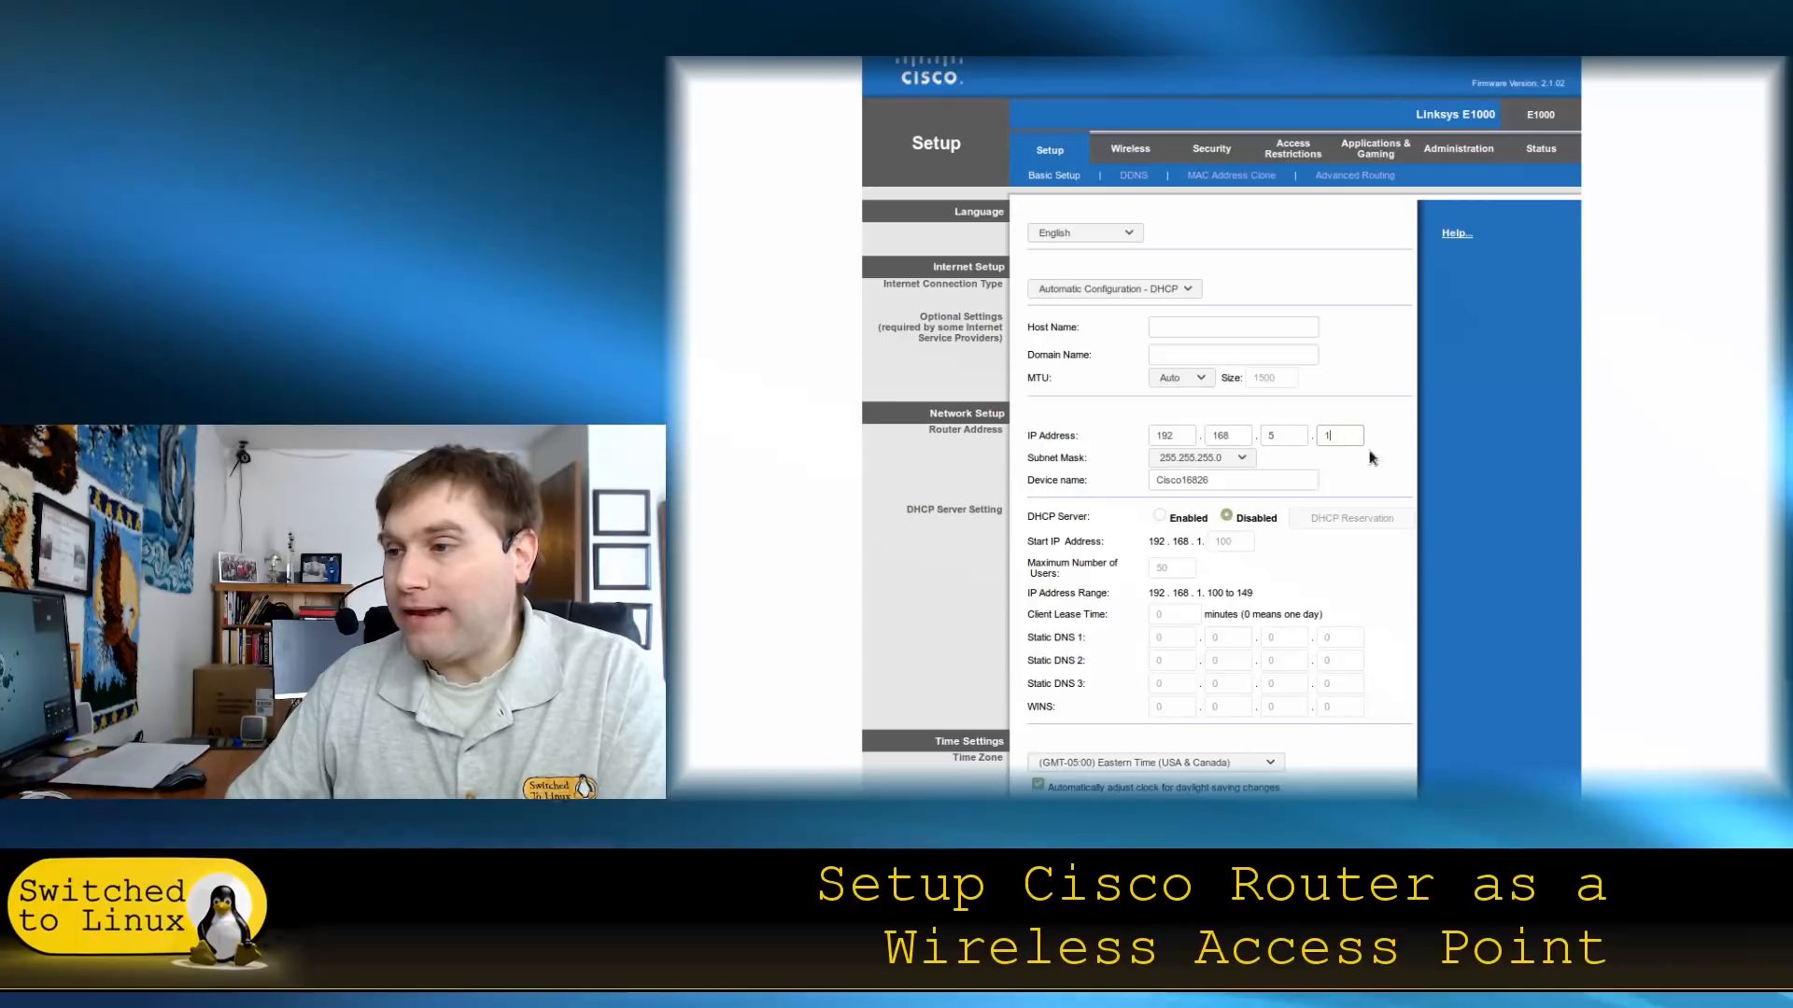
pyautogui.write('2')
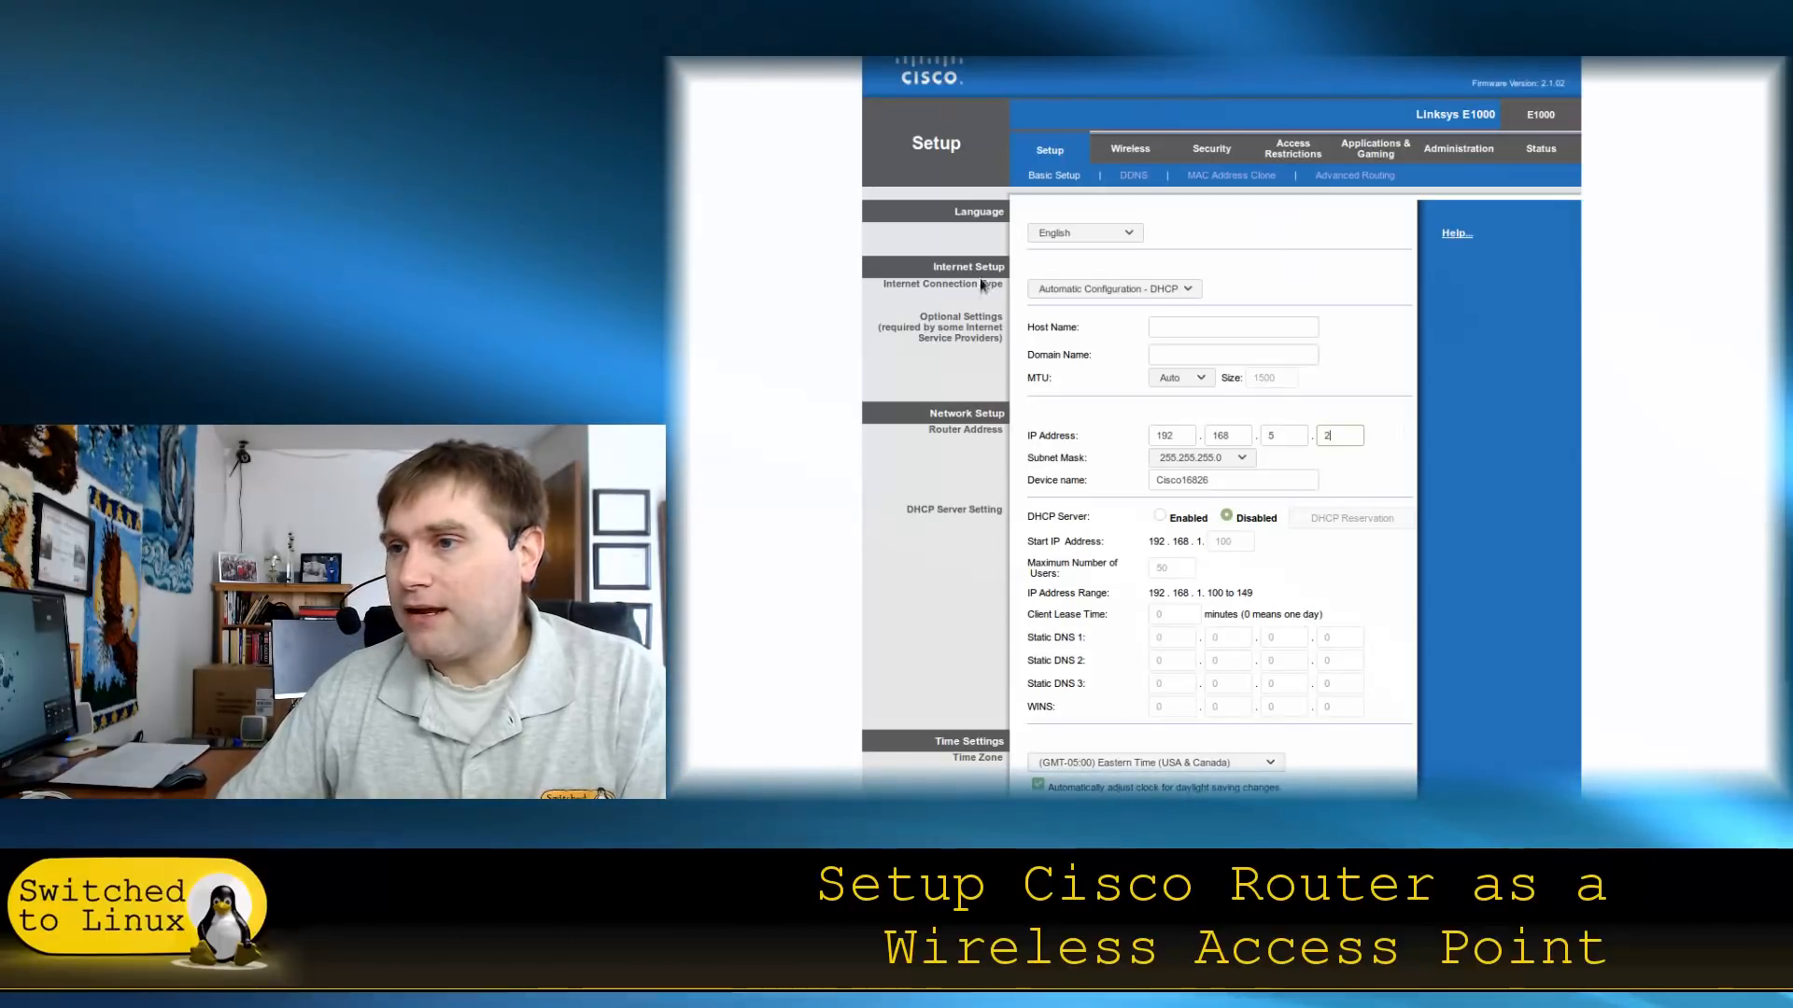
pyautogui.moveTo(1180, 222)
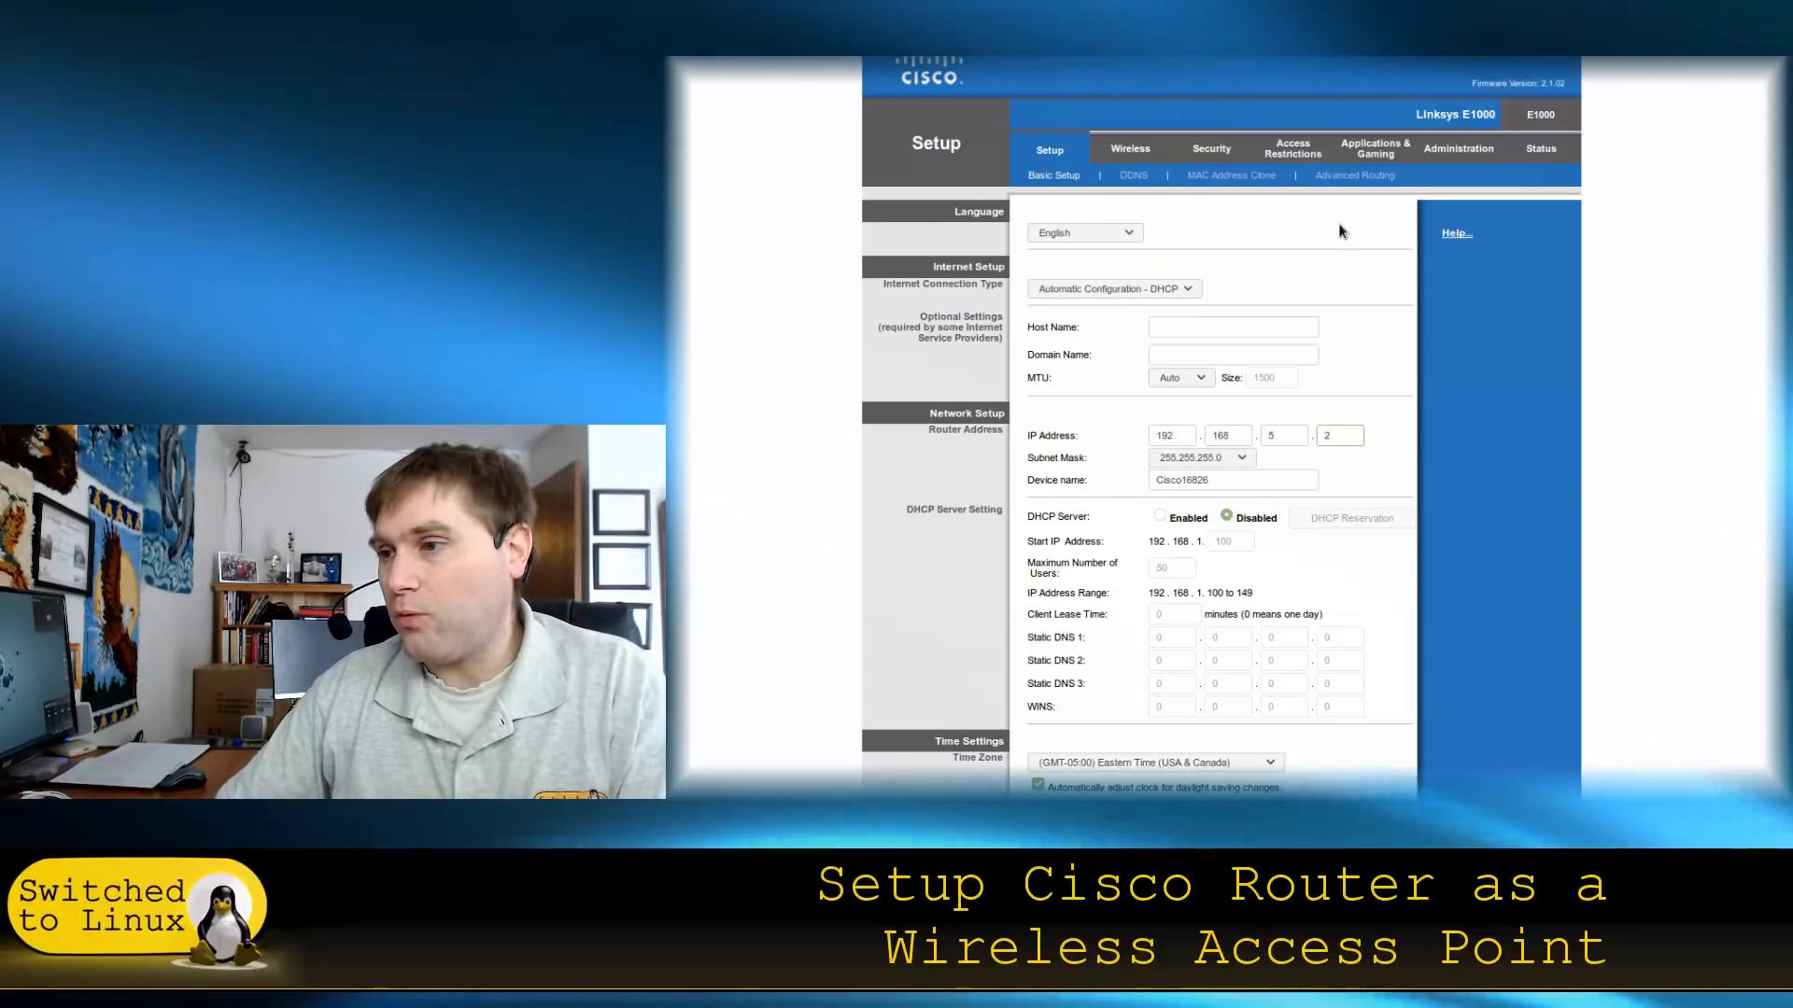
# Save the new router IP and disabled DHCP settings via Save Settings.
pyautogui.scroll(-3)
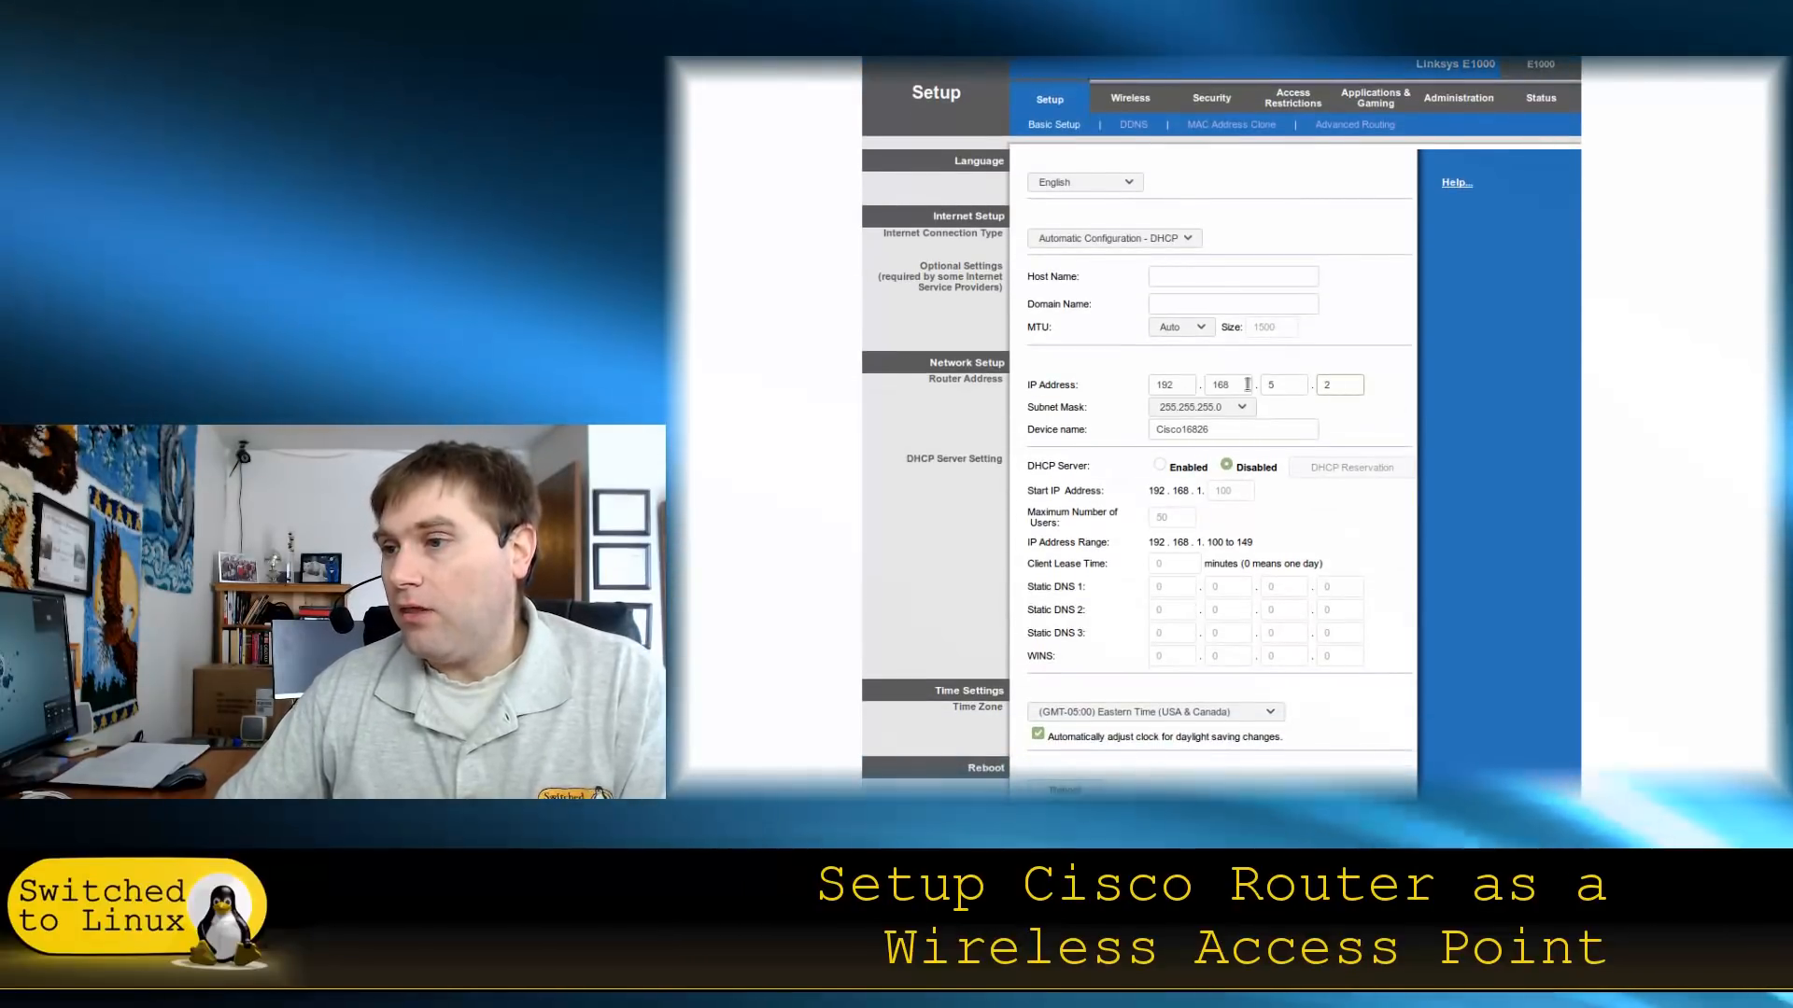
pyautogui.scroll(-3)
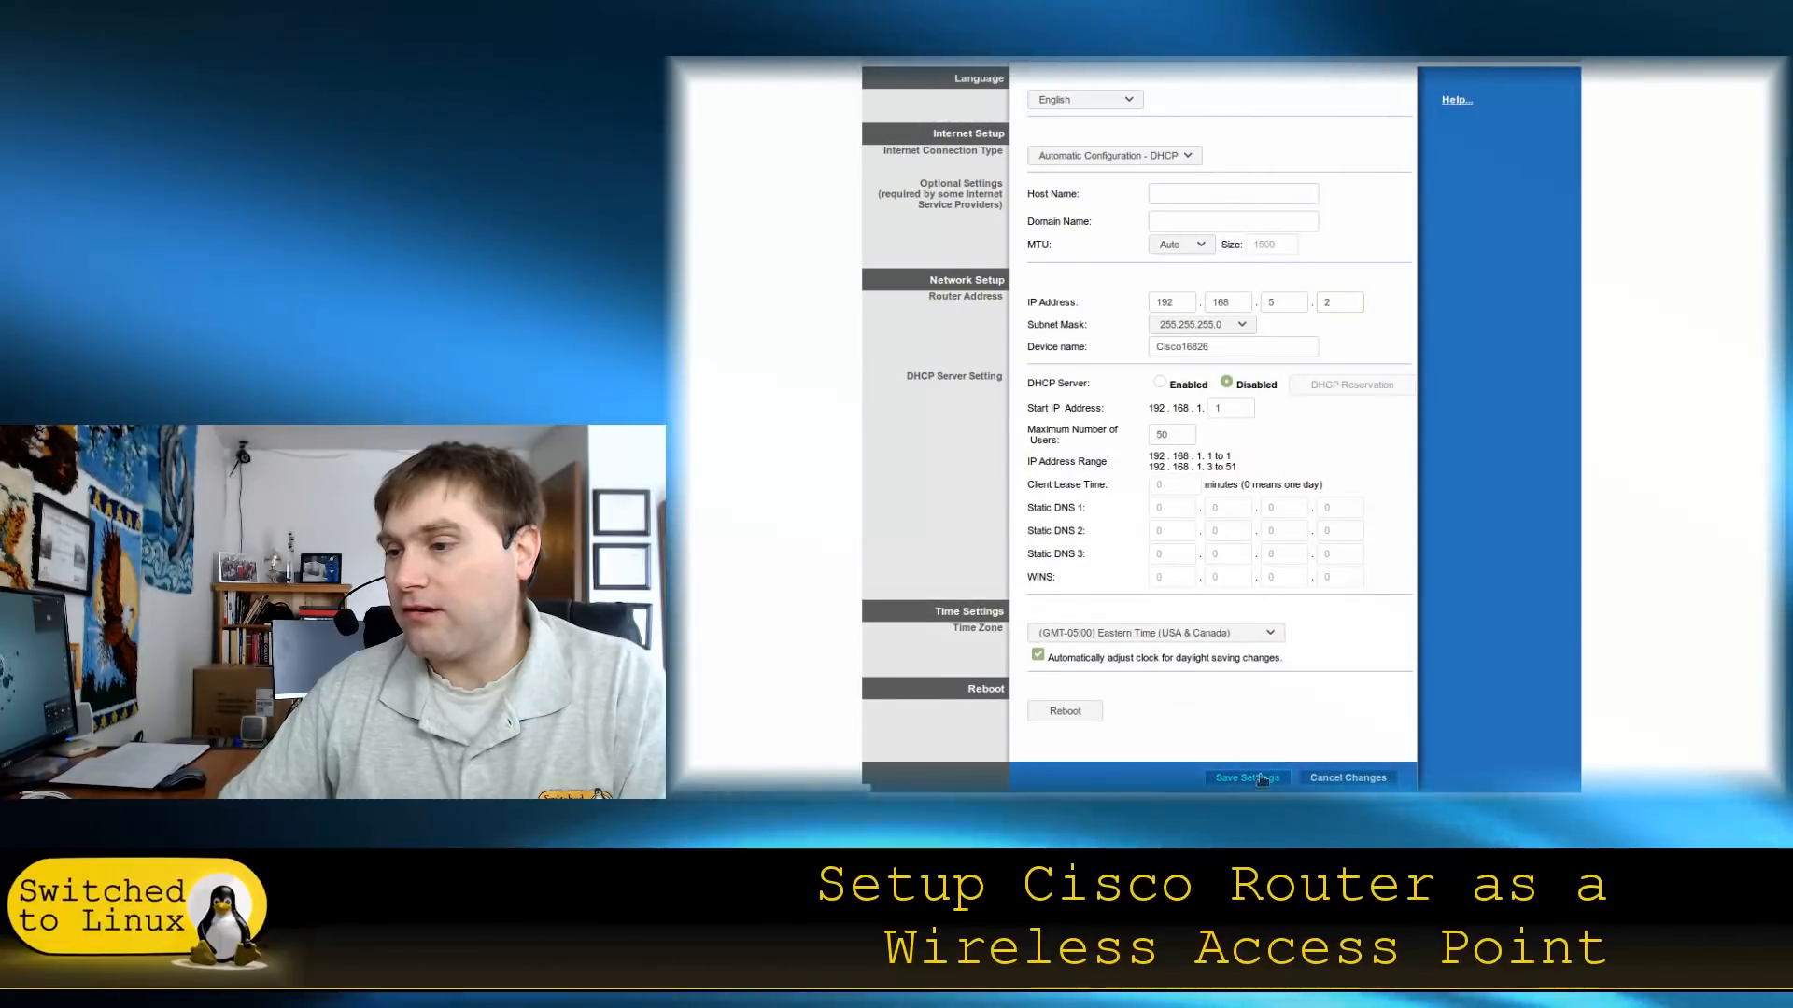
pyautogui.click(1244, 777)
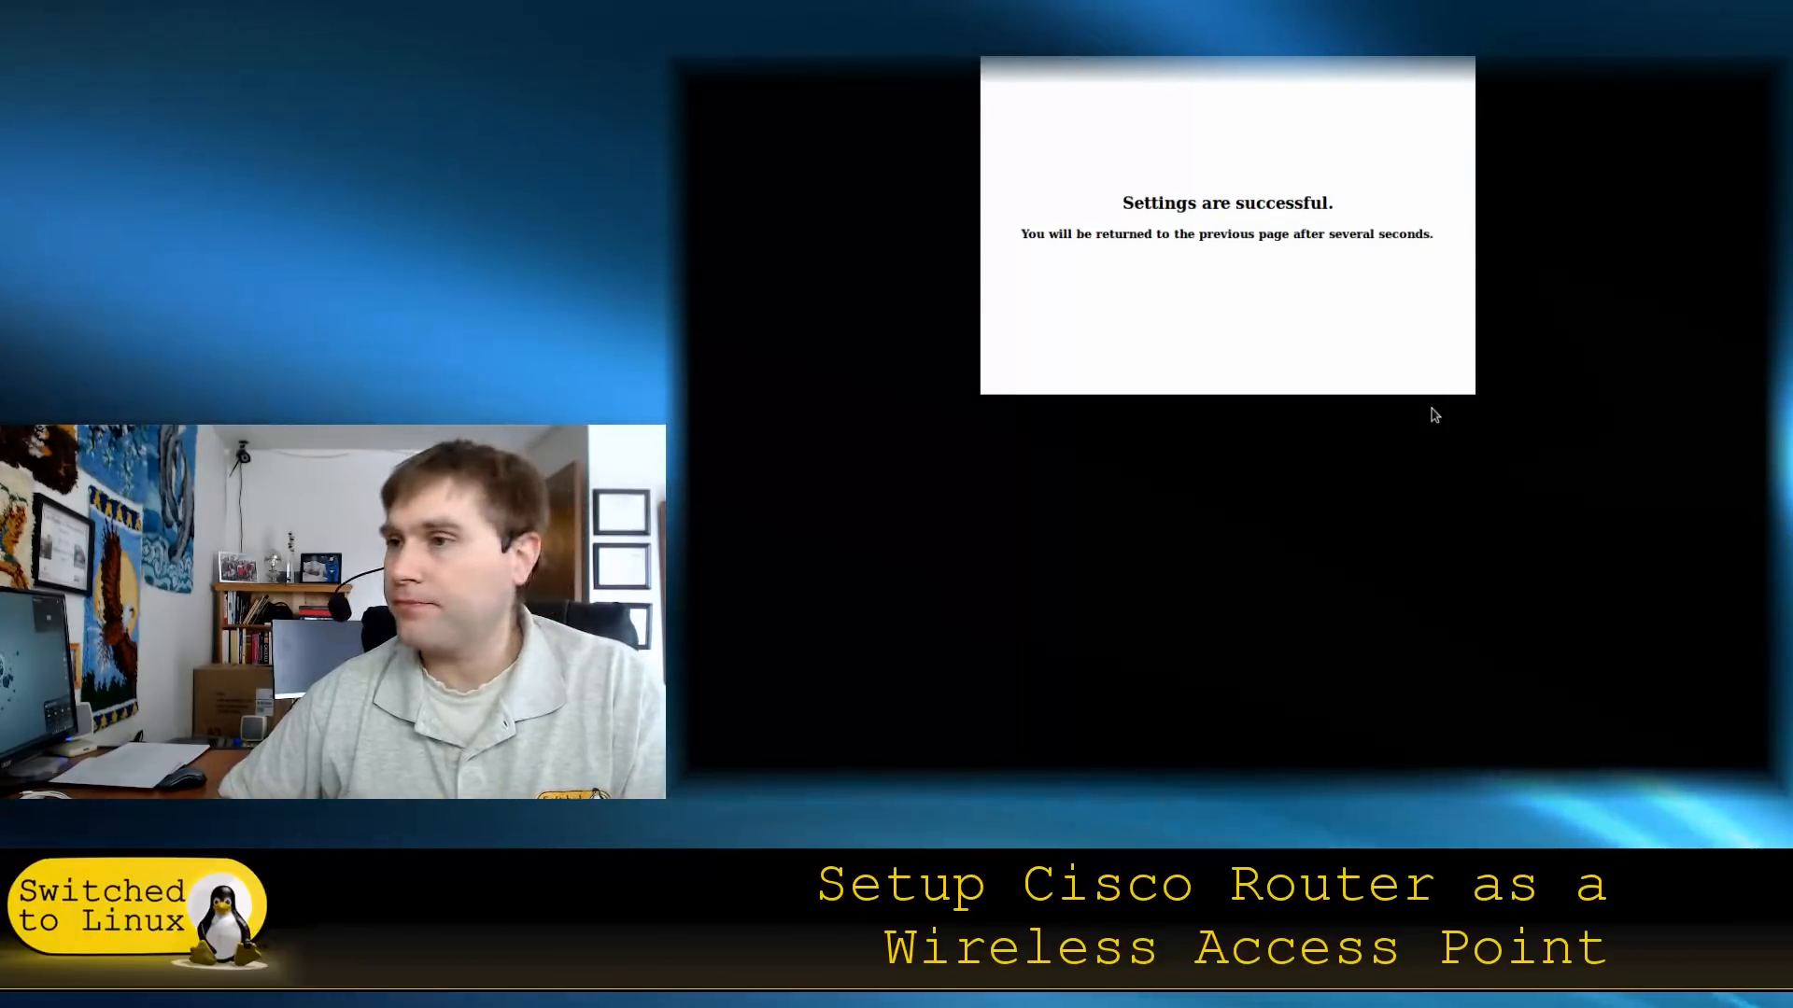
pyautogui.moveTo(1304, 592)
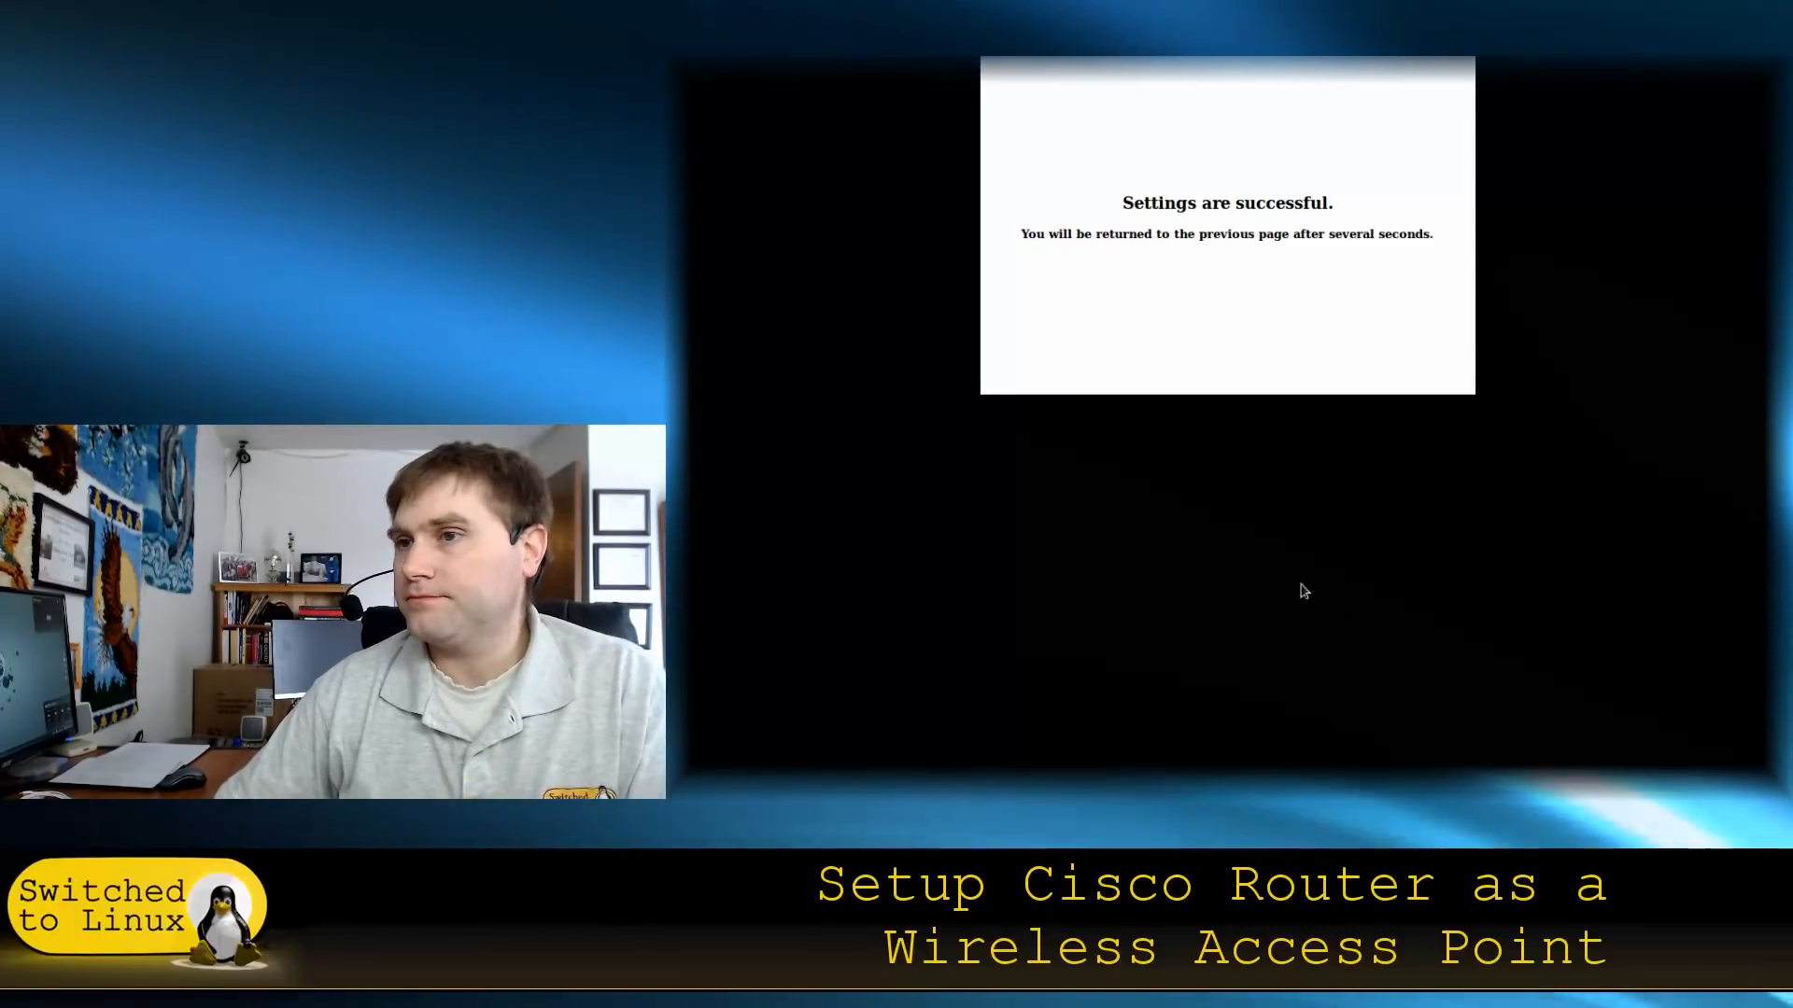